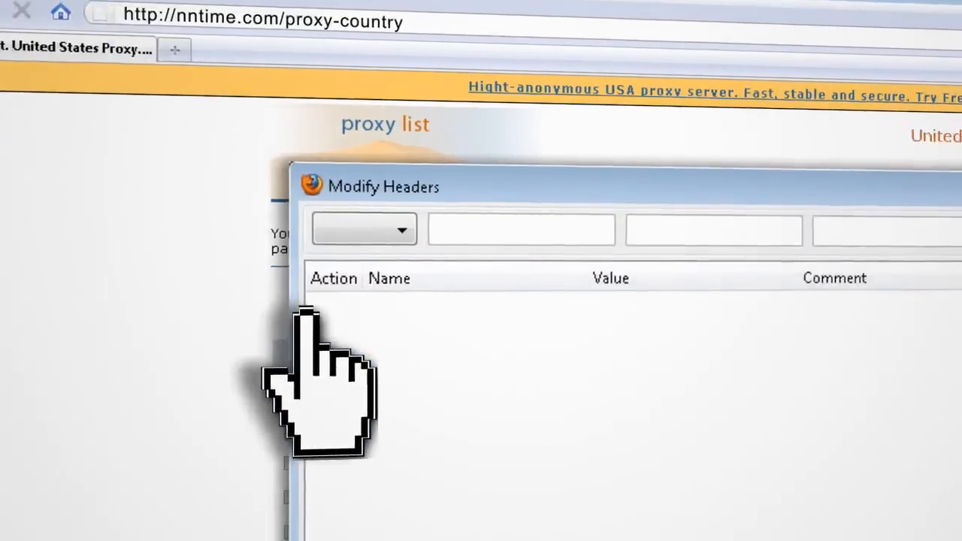
Add an X-Forwarded-For header rule with value 173.203.215.203 using the Add action.
left_click(364, 228)
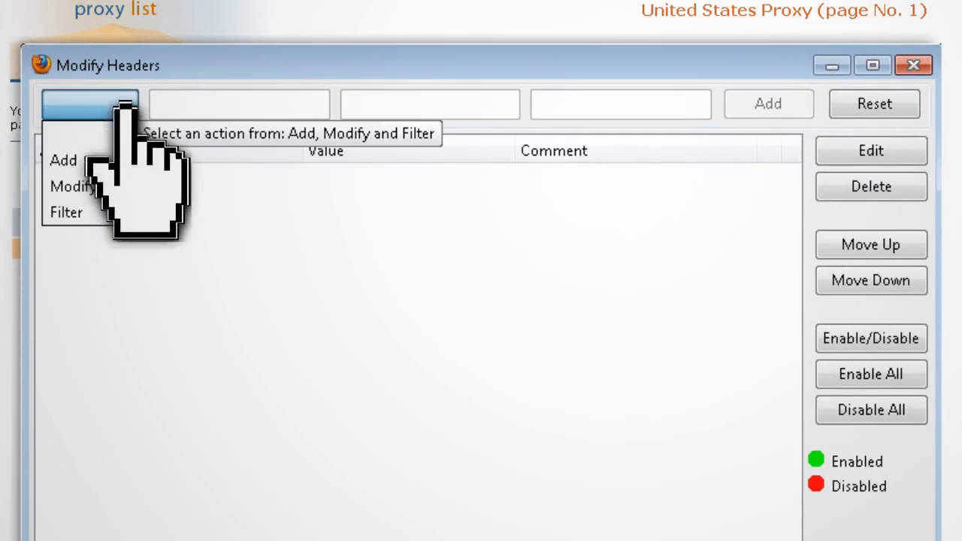
left_click(57, 160)
type("X-Forwarded-For")
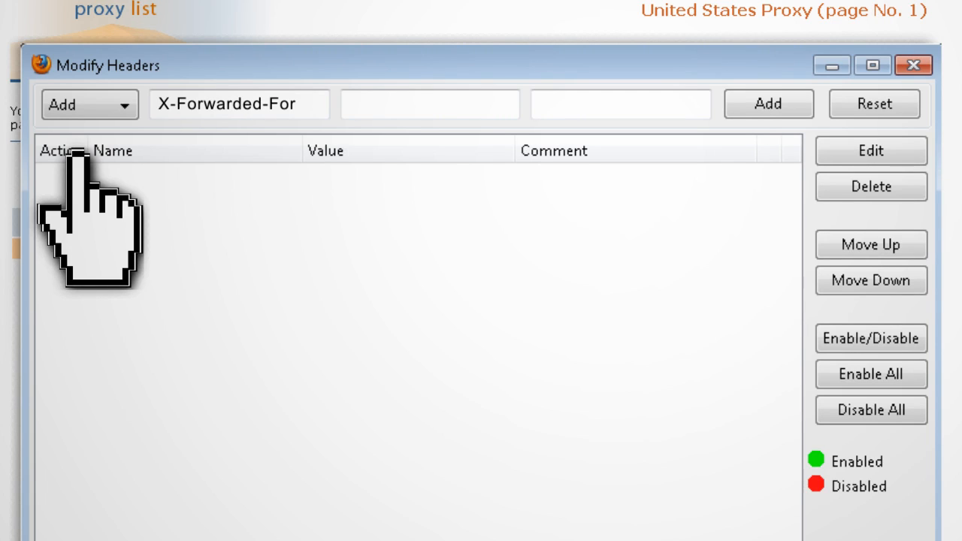
type("173.203.215.203")
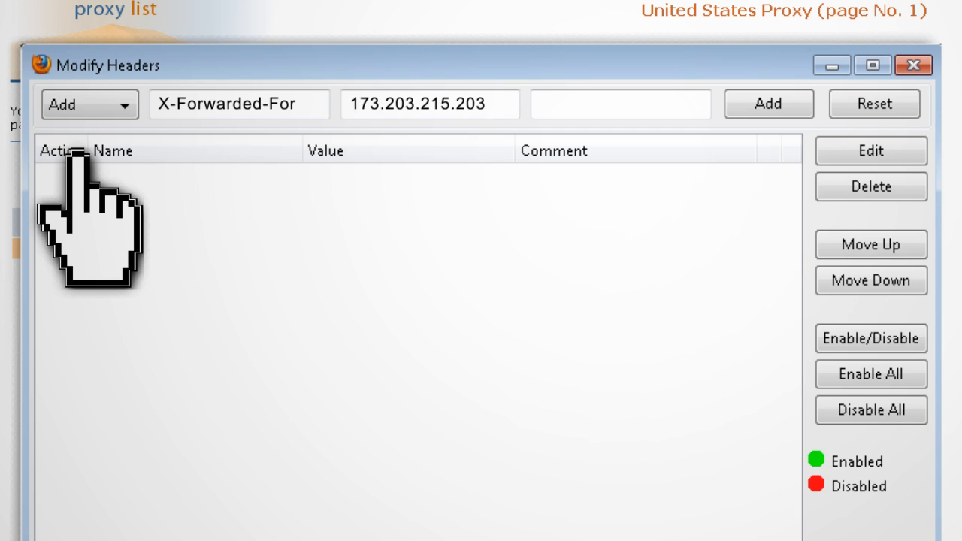
mouse_move(742, 112)
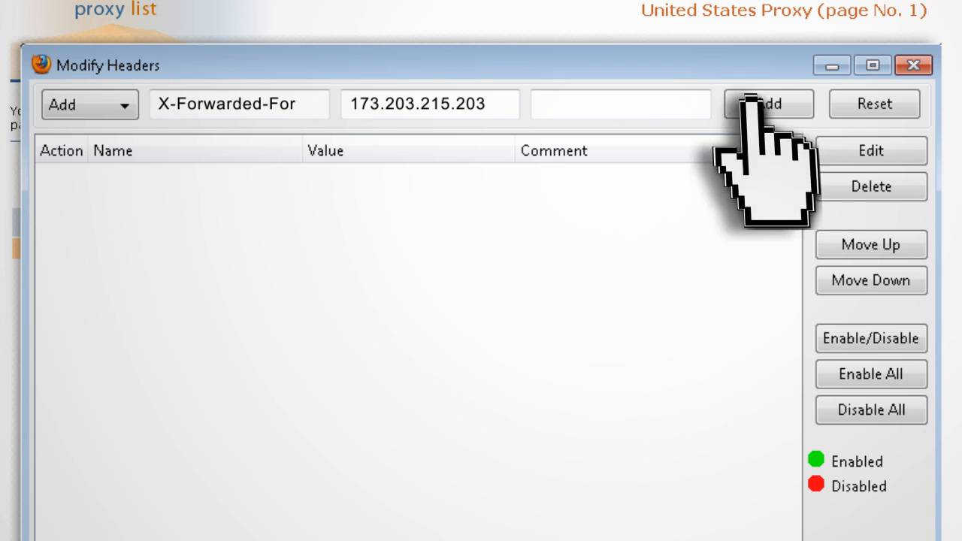
left_click(774, 104)
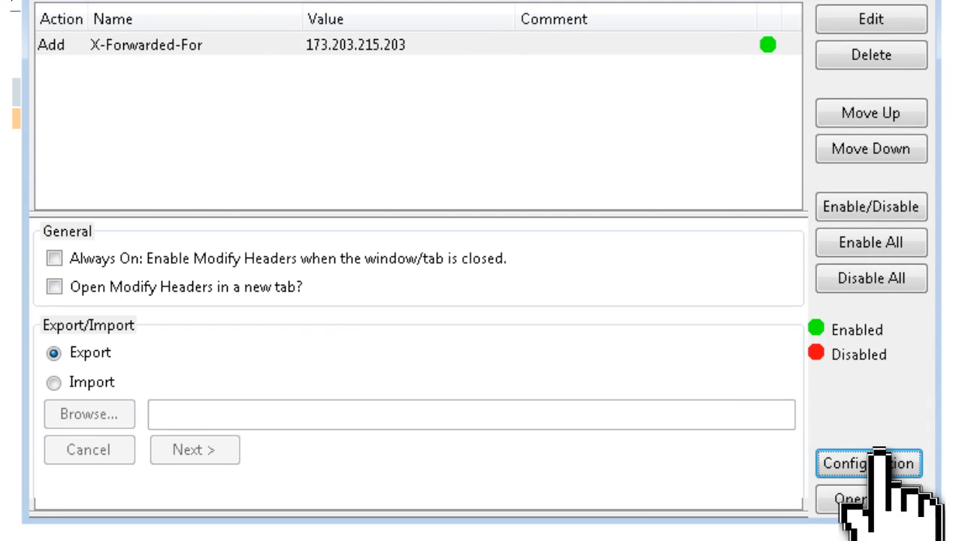